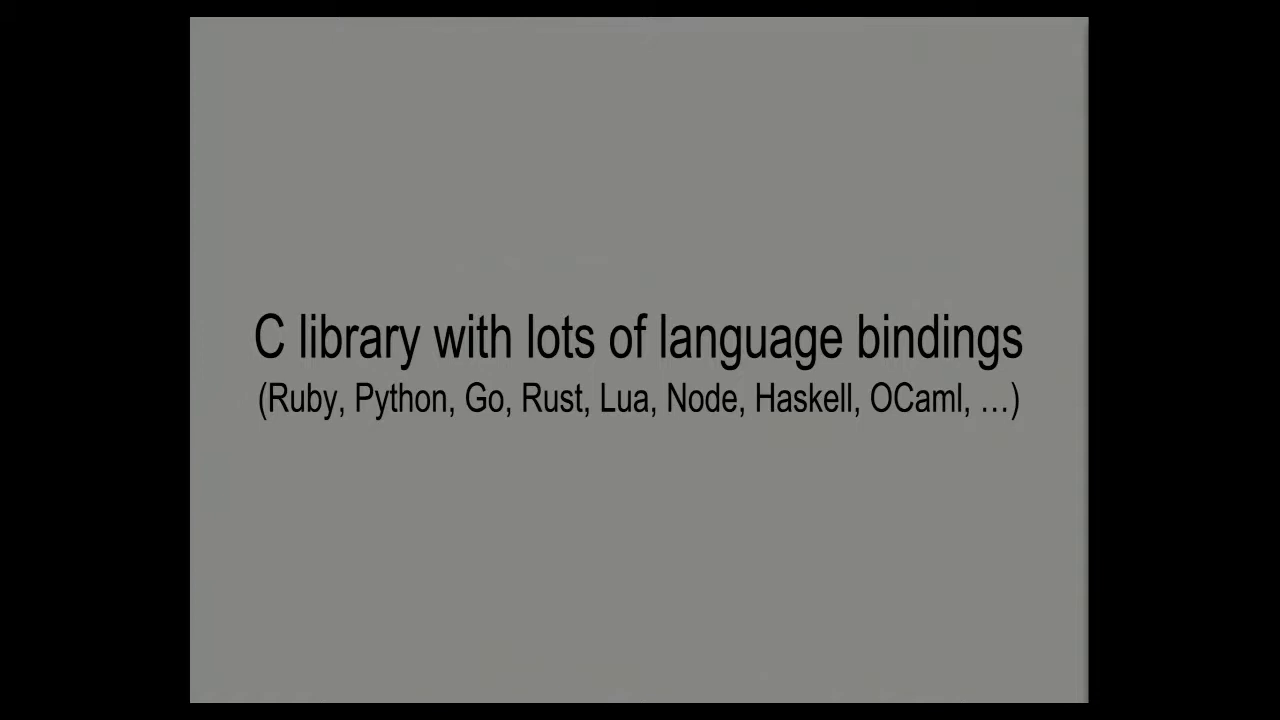
key(Right)
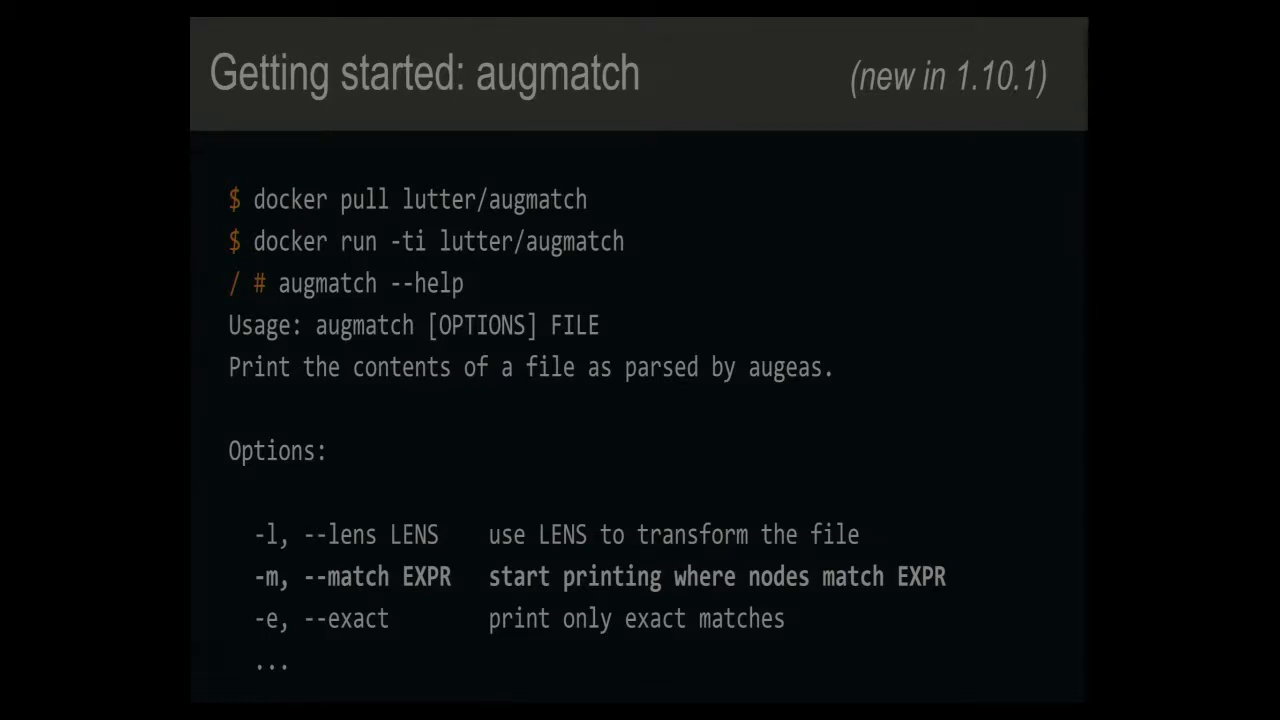